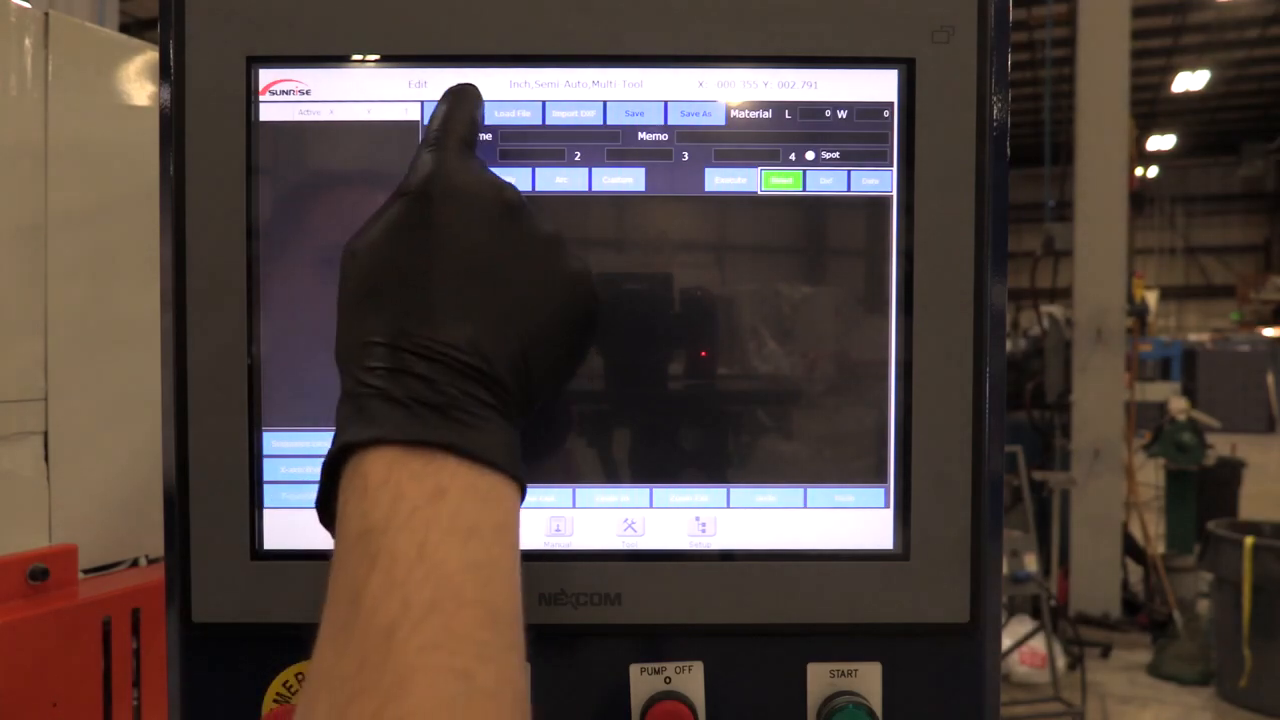
# Create a new part file 'Test' with memo ABC123 and a 24 × 6 sheet.
pyautogui.click(451, 113)
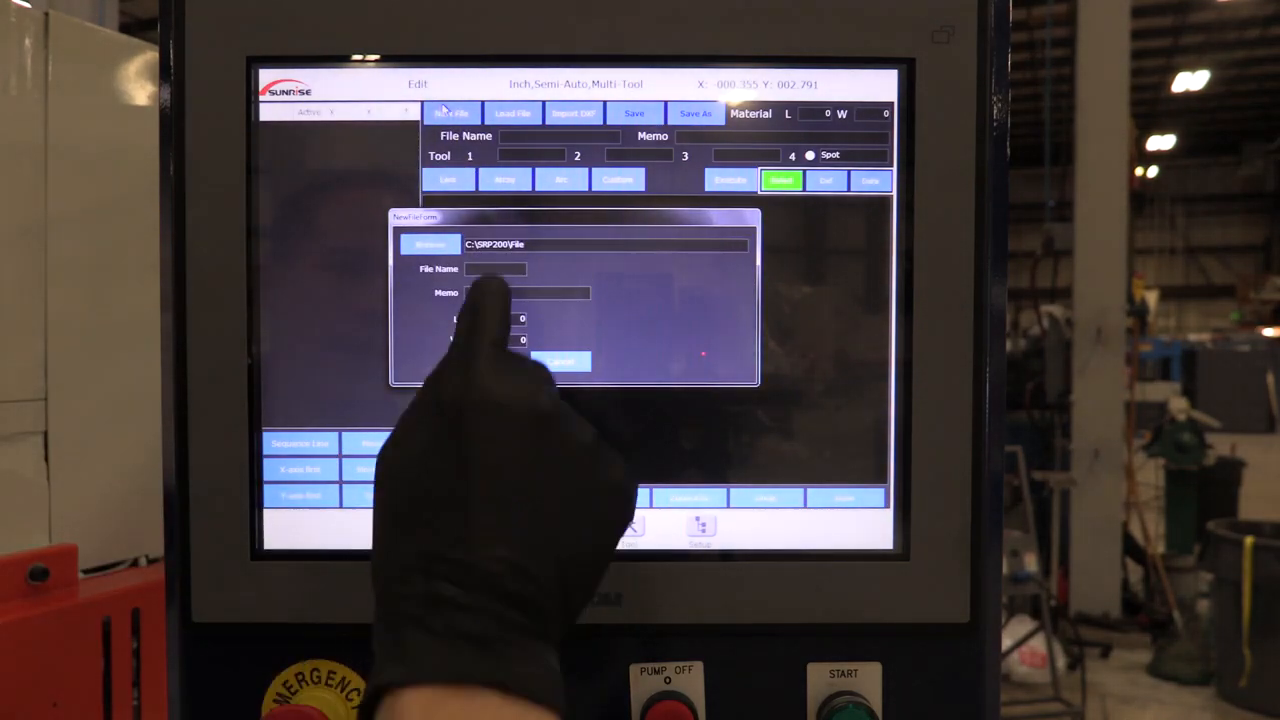
pyautogui.write('Test')
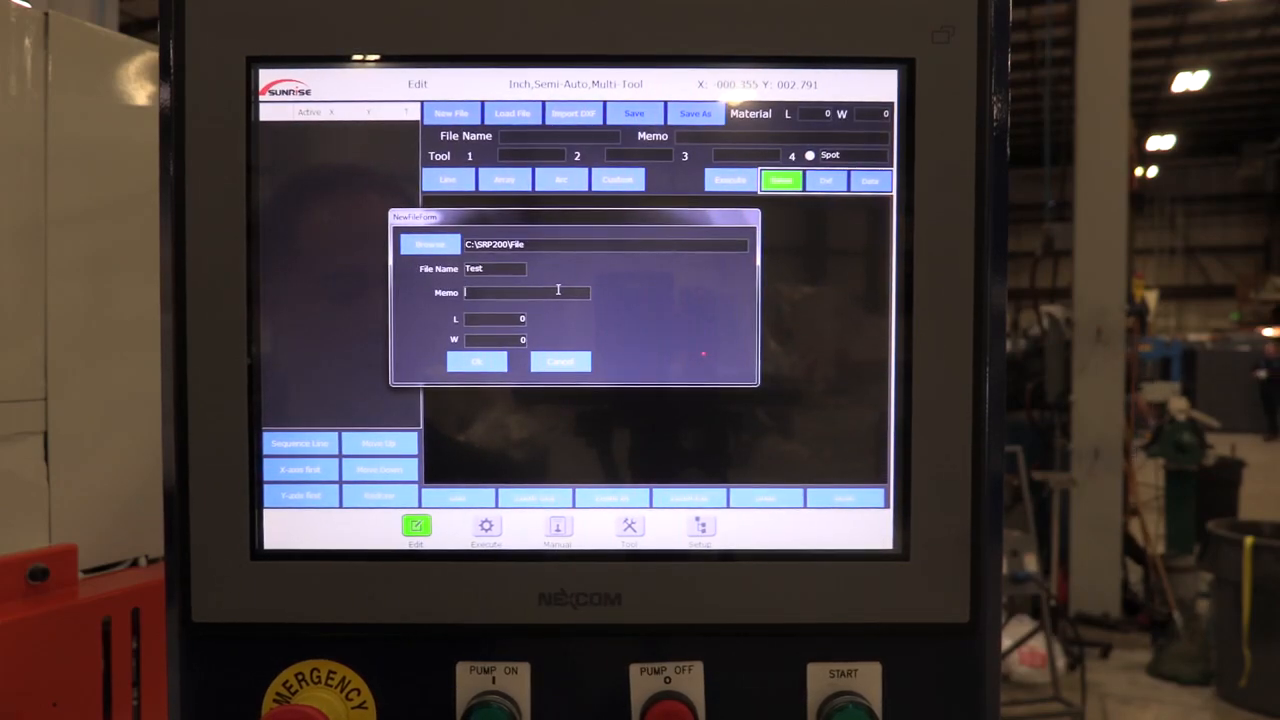
pyautogui.write('ABC123')
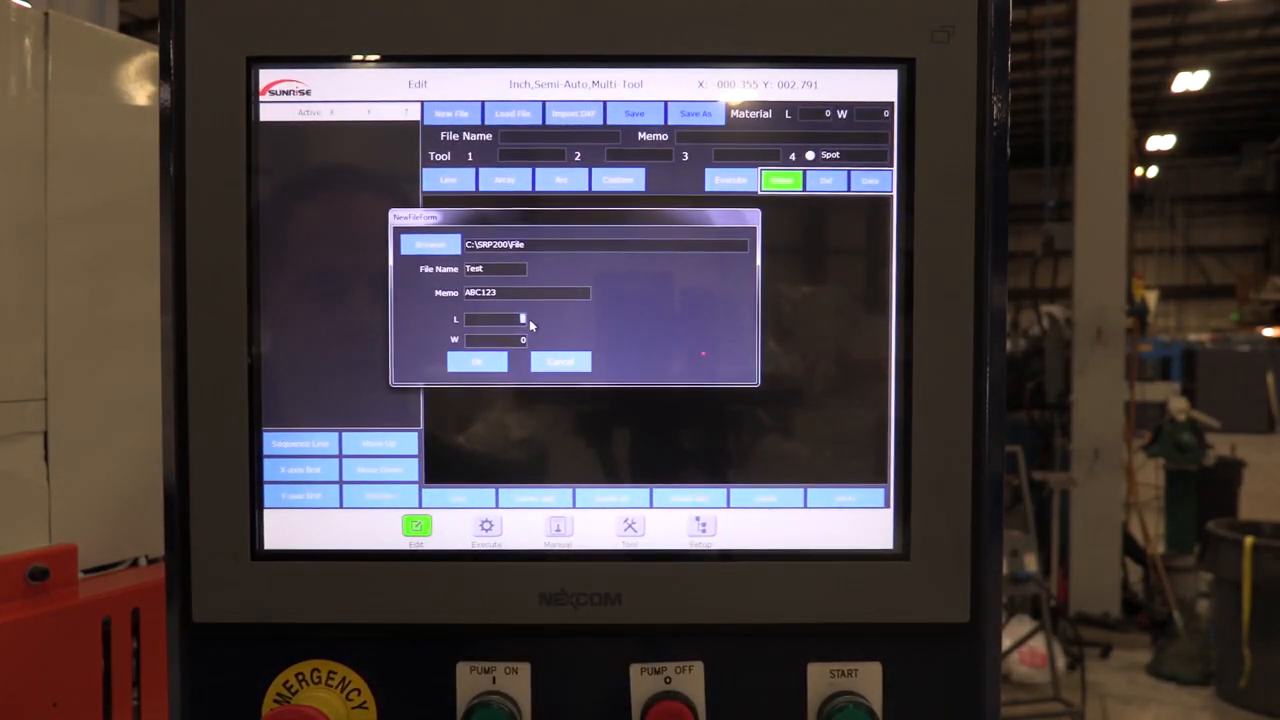
pyautogui.write('24')
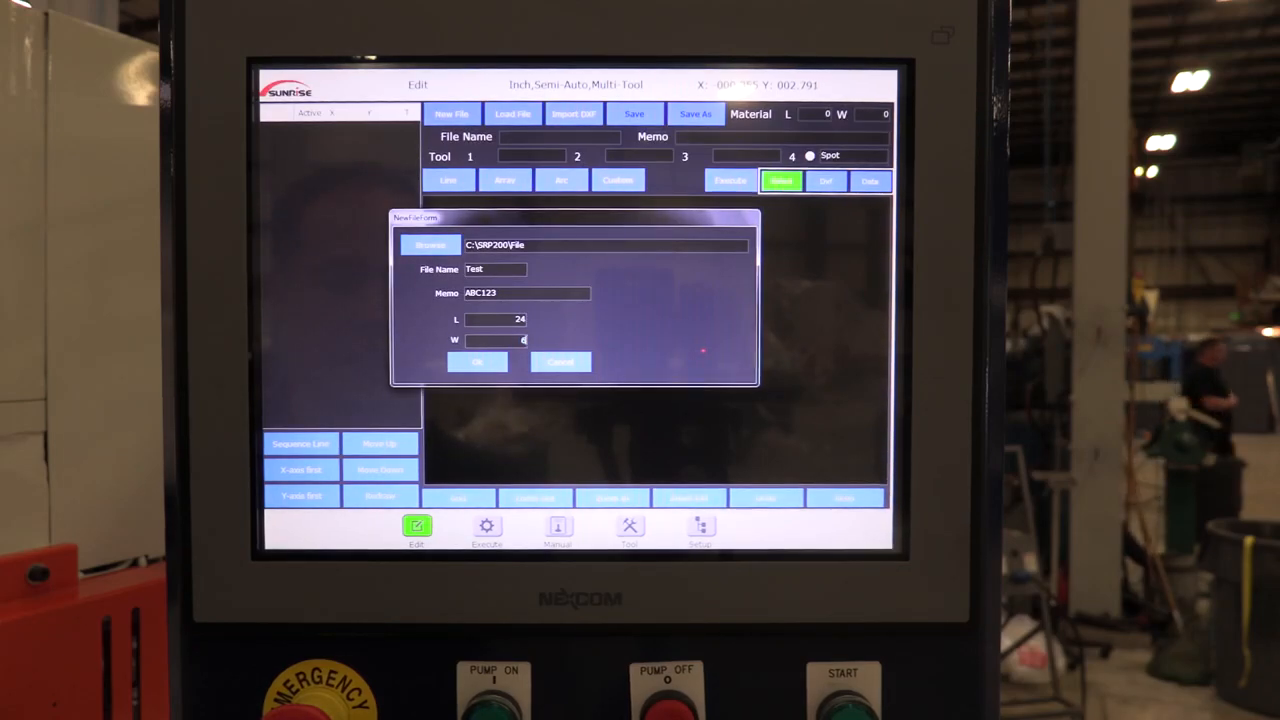
pyautogui.click(477, 362)
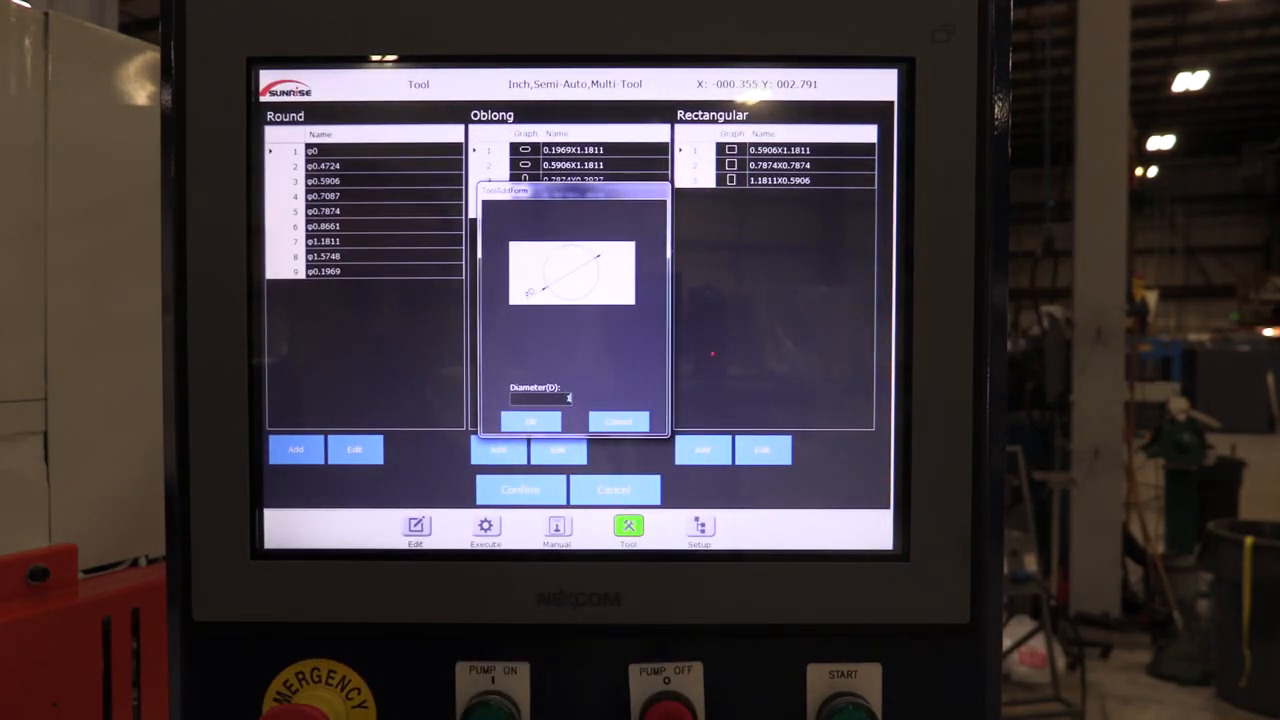
# Add a new round tool with diameter 1.25.
pyautogui.write('1.25')
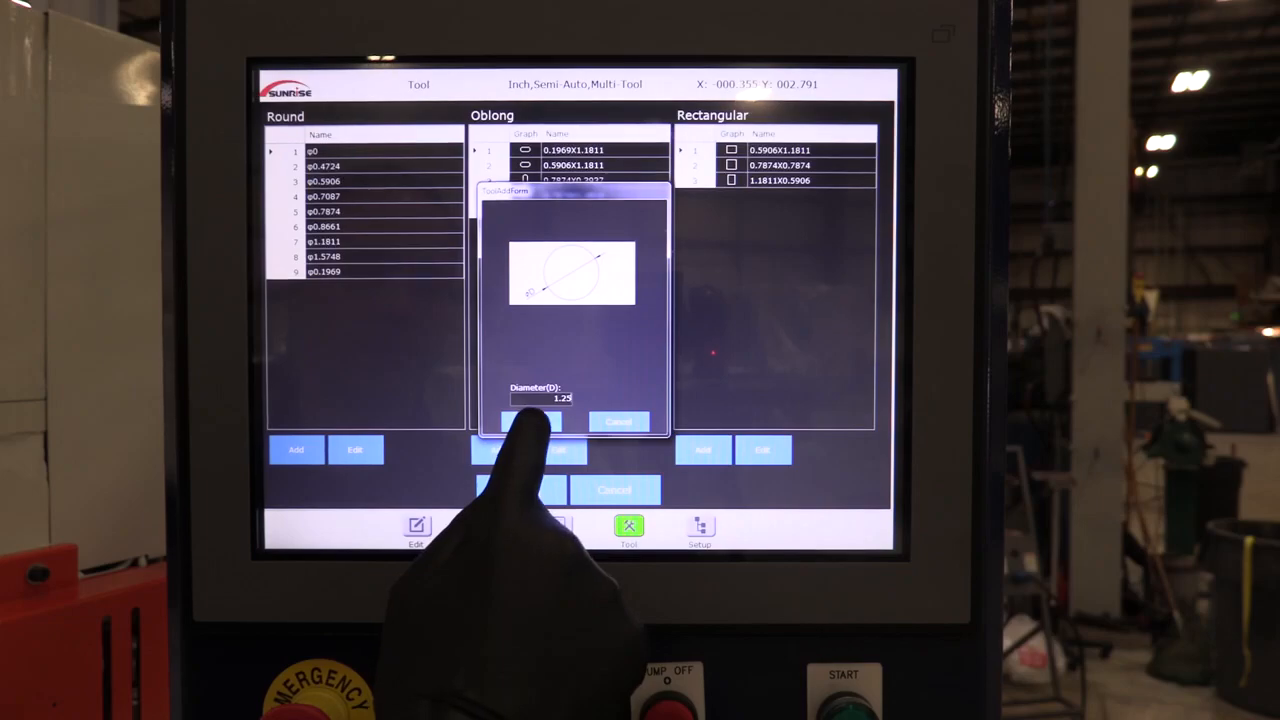
pyautogui.click(530, 423)
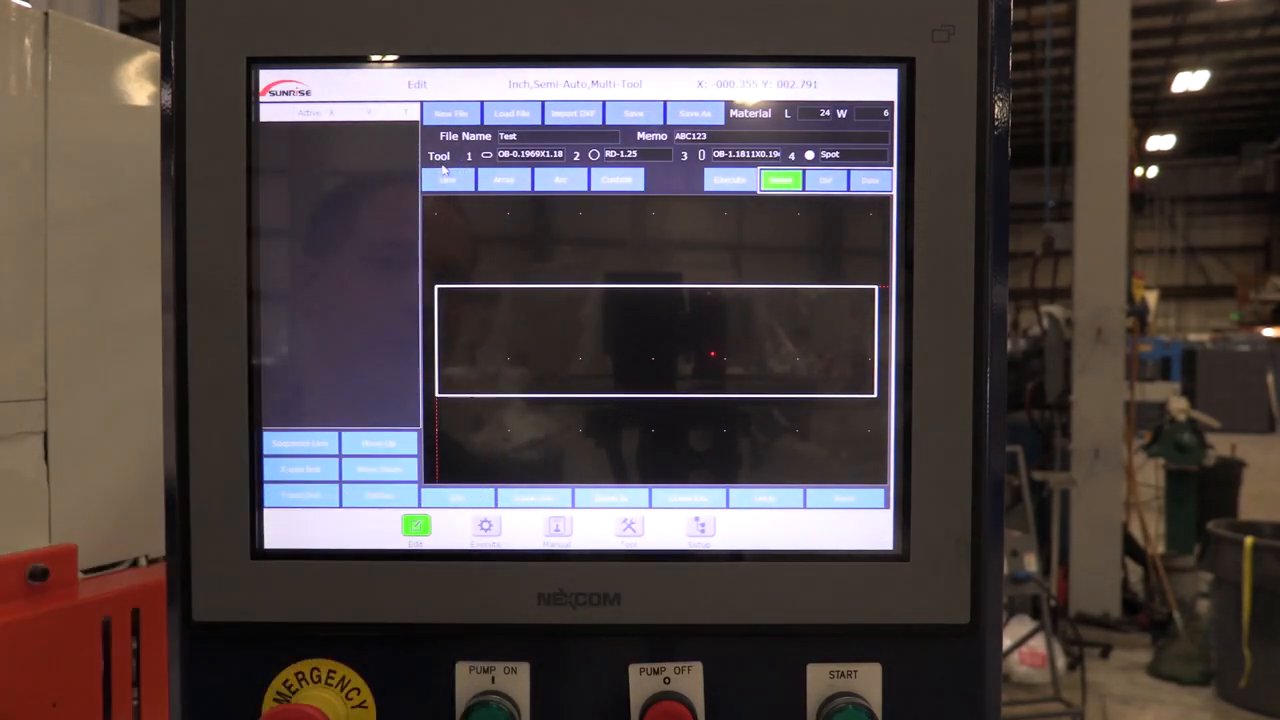
pyautogui.click(447, 180)
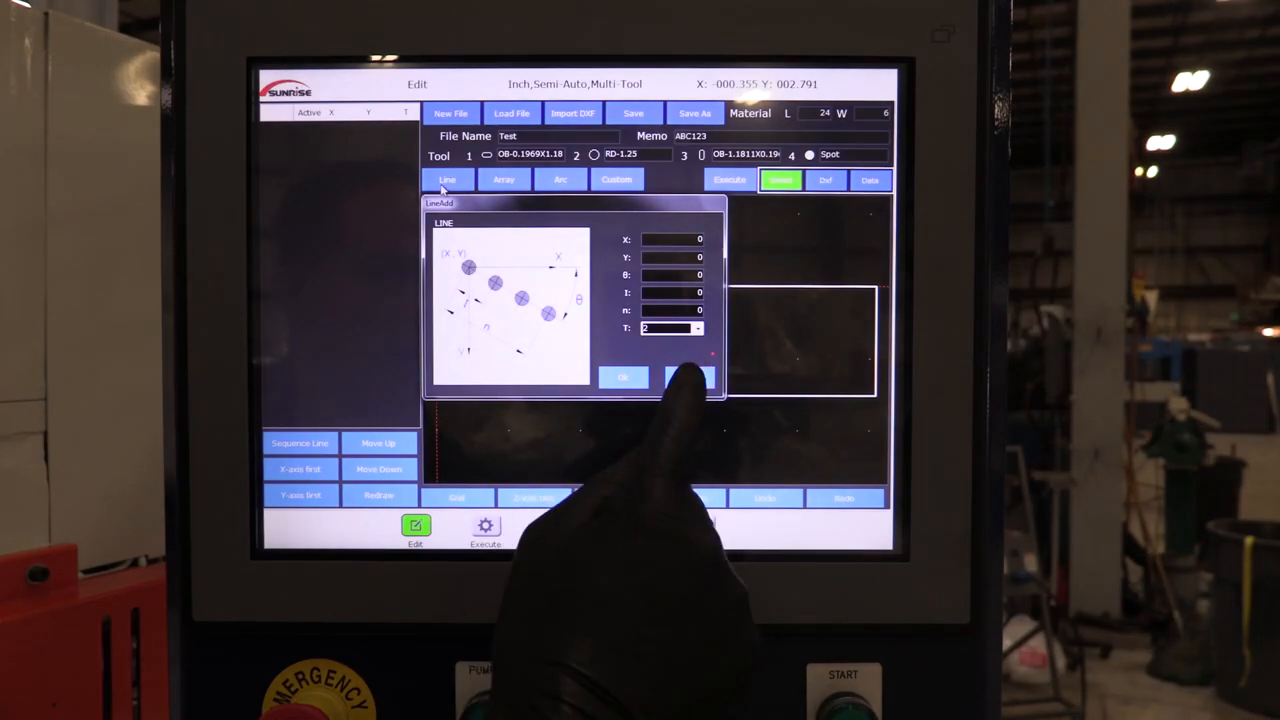
pyautogui.click(504, 179)
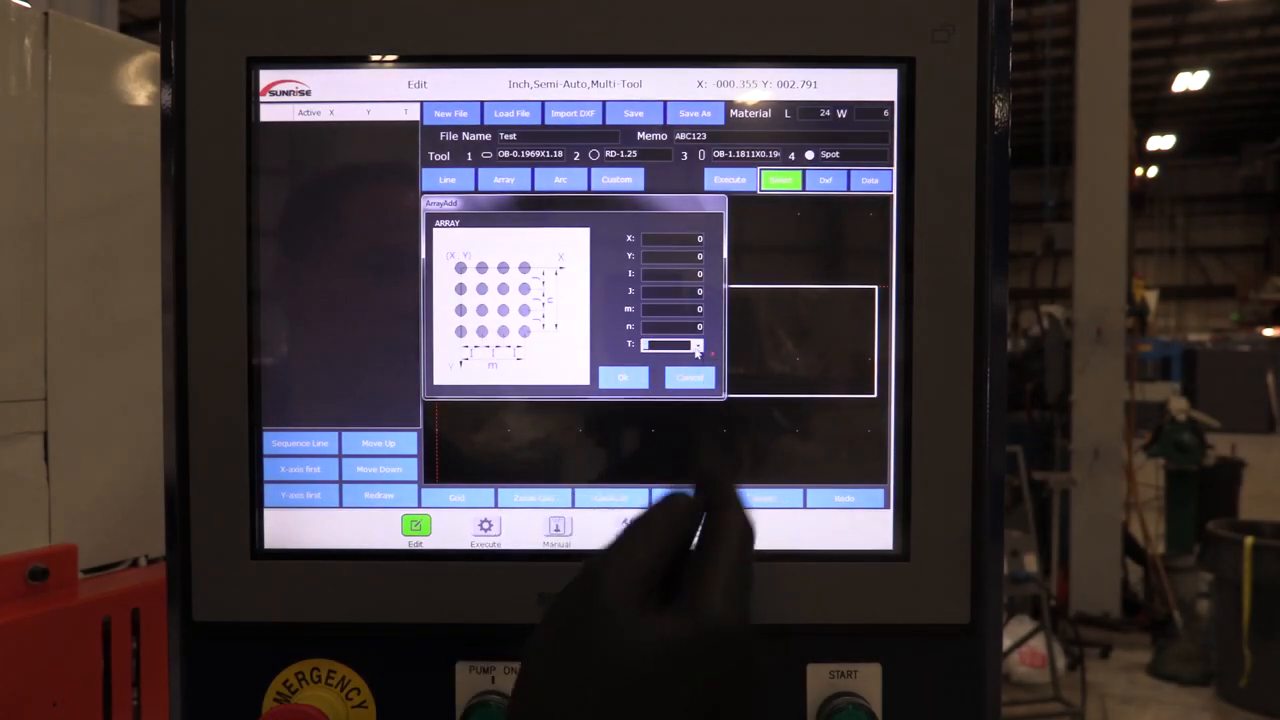
pyautogui.click(560, 179)
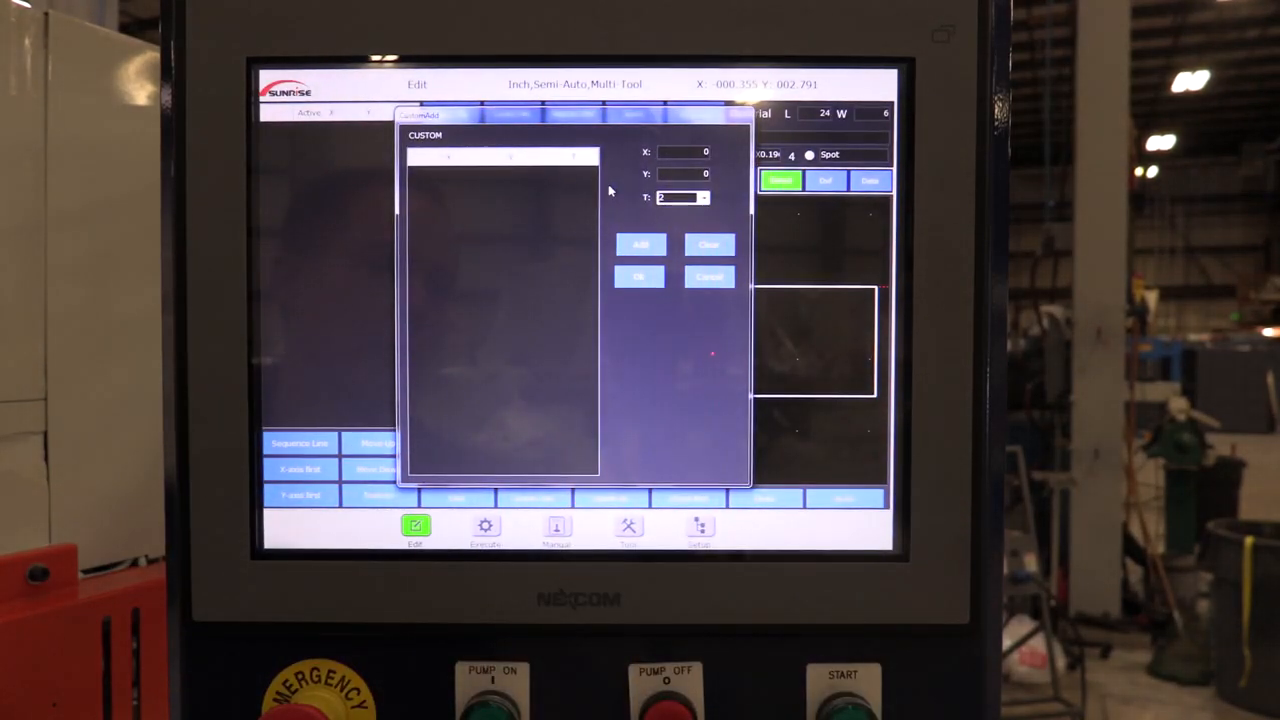
# Add custom punches at (2,2) with tool 2 and (4,4) with tool 1.
pyautogui.click(704, 197)
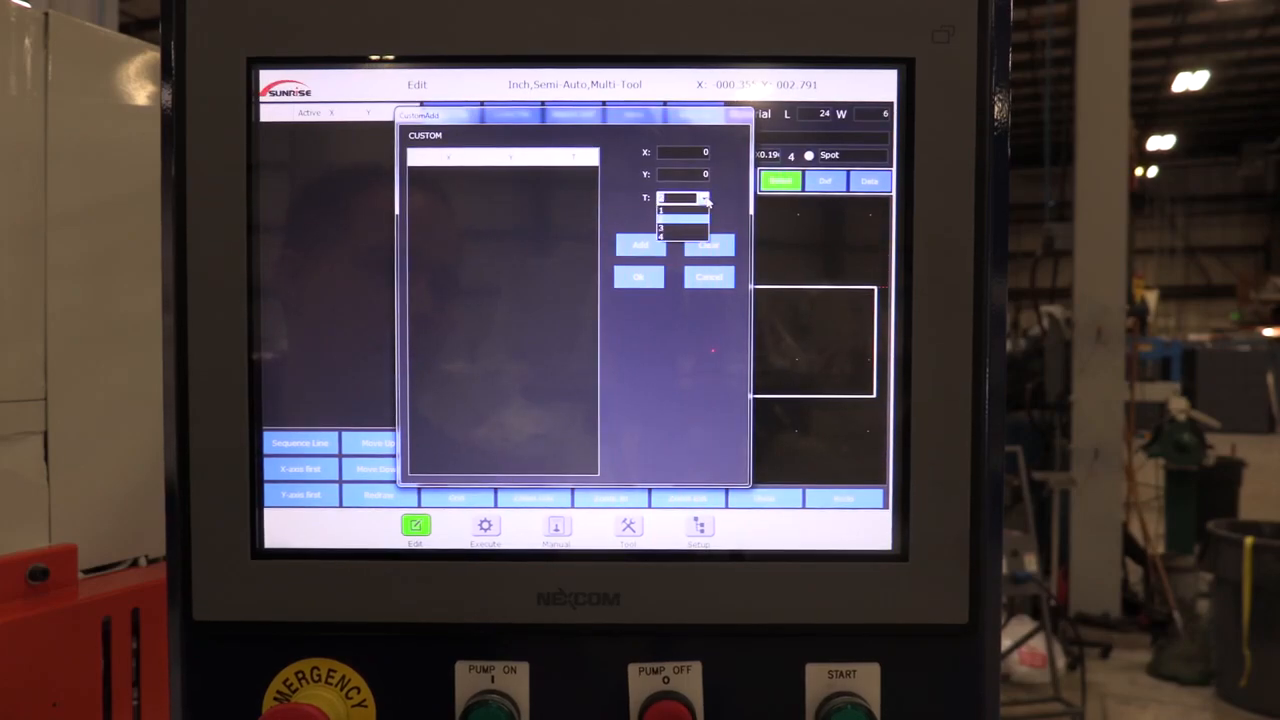
pyautogui.click(660, 224)
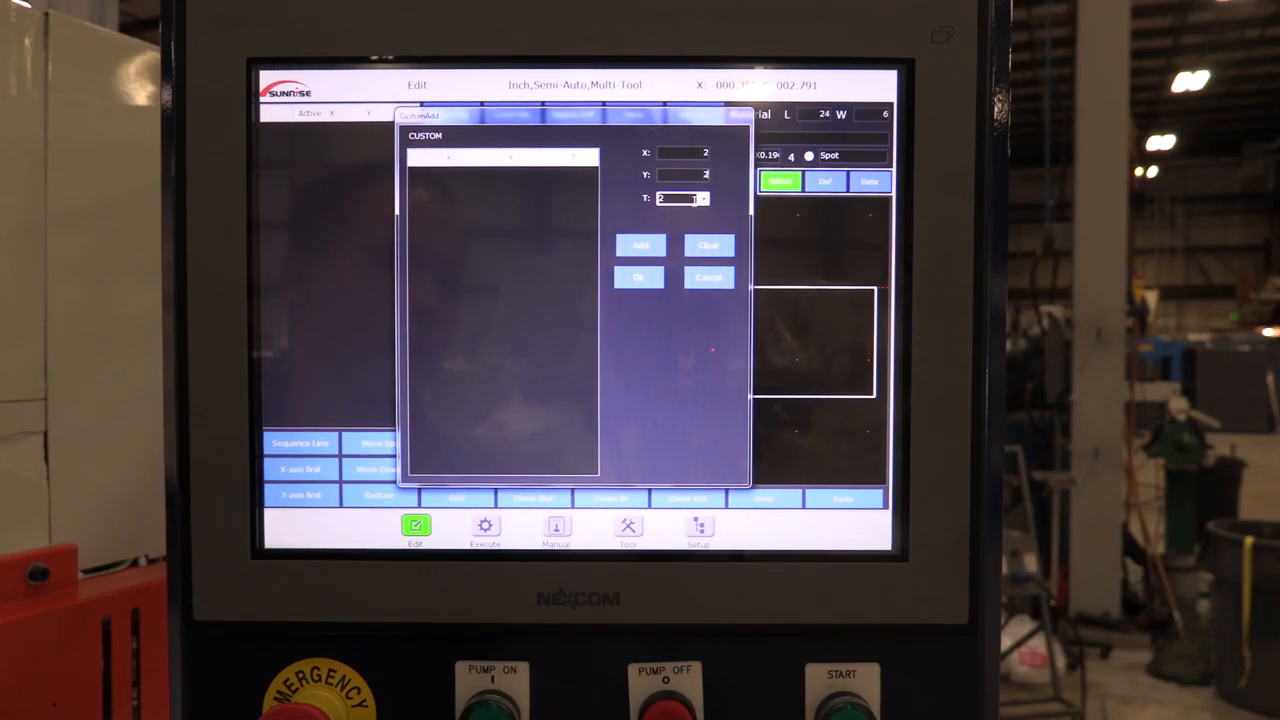
pyautogui.click(640, 245)
pyautogui.write('4')
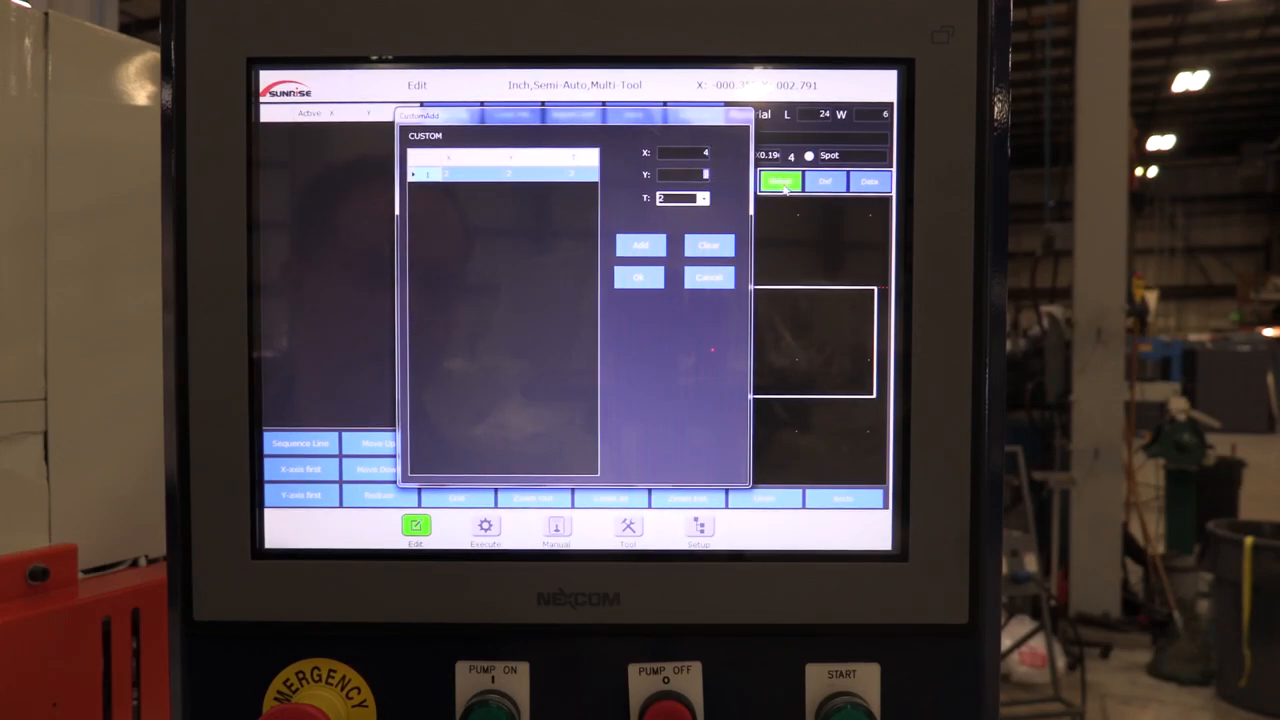
pyautogui.click(703, 198)
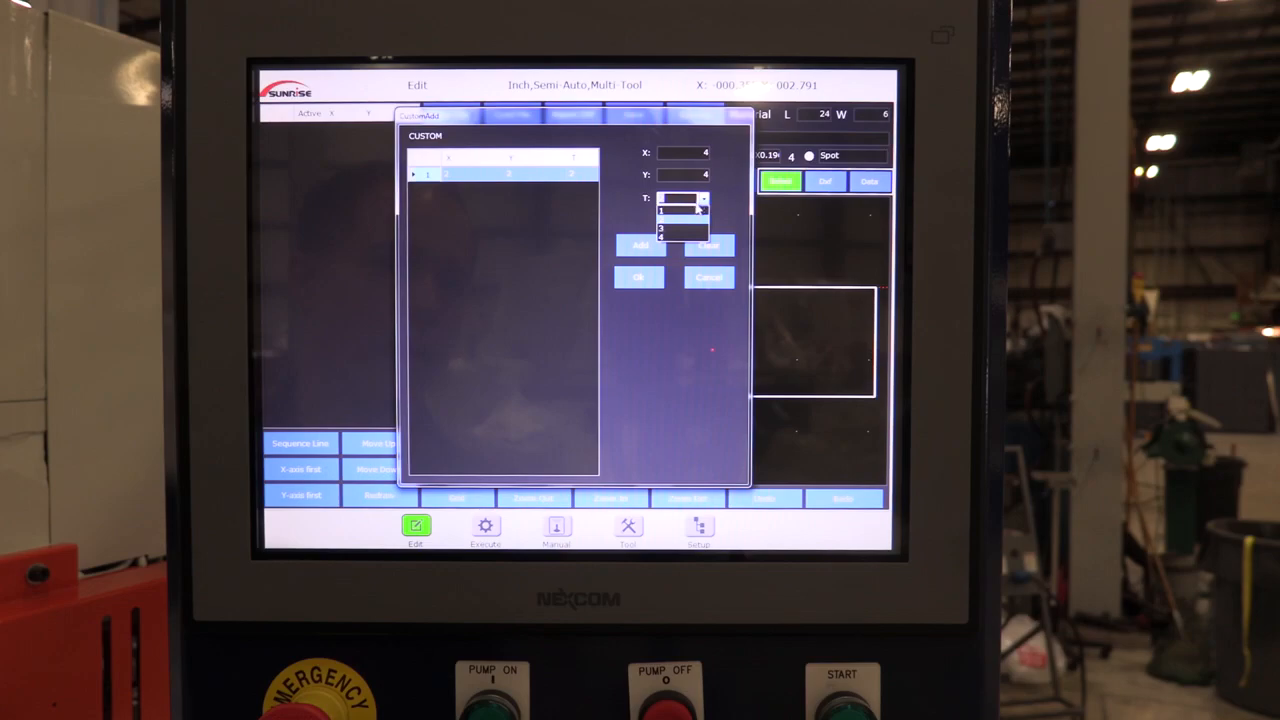
pyautogui.click(640, 246)
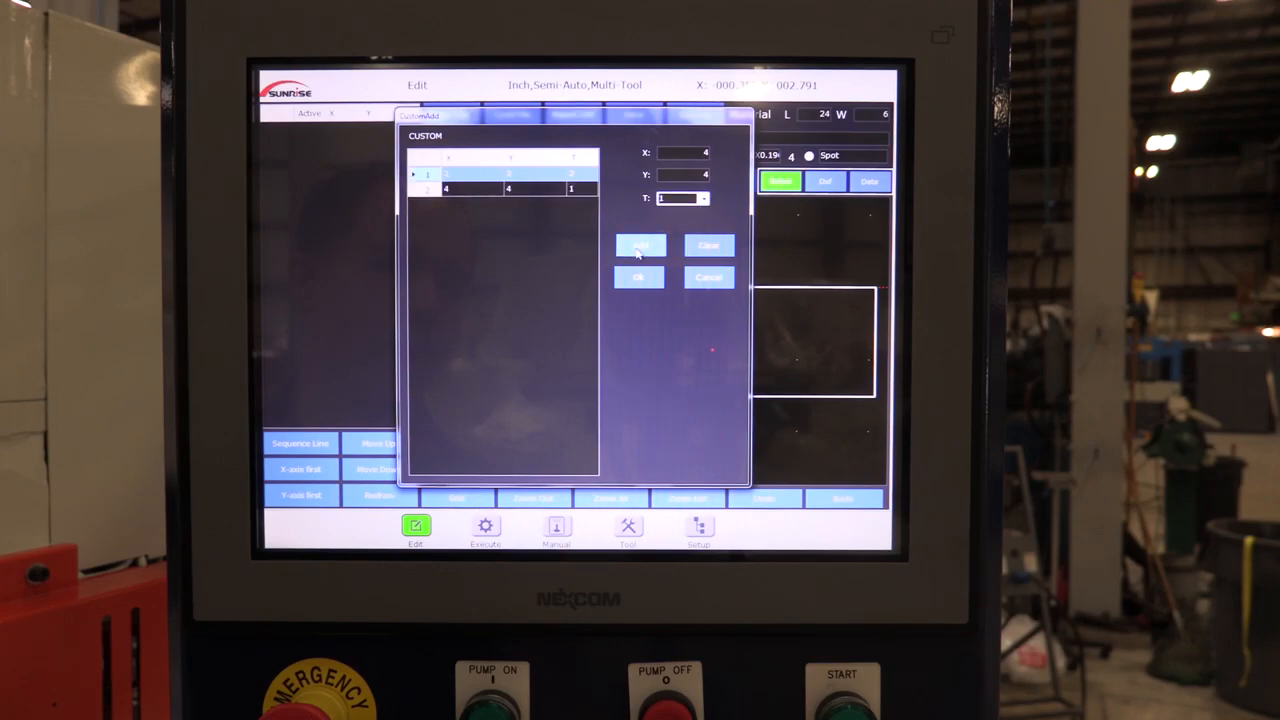
pyautogui.click(640, 245)
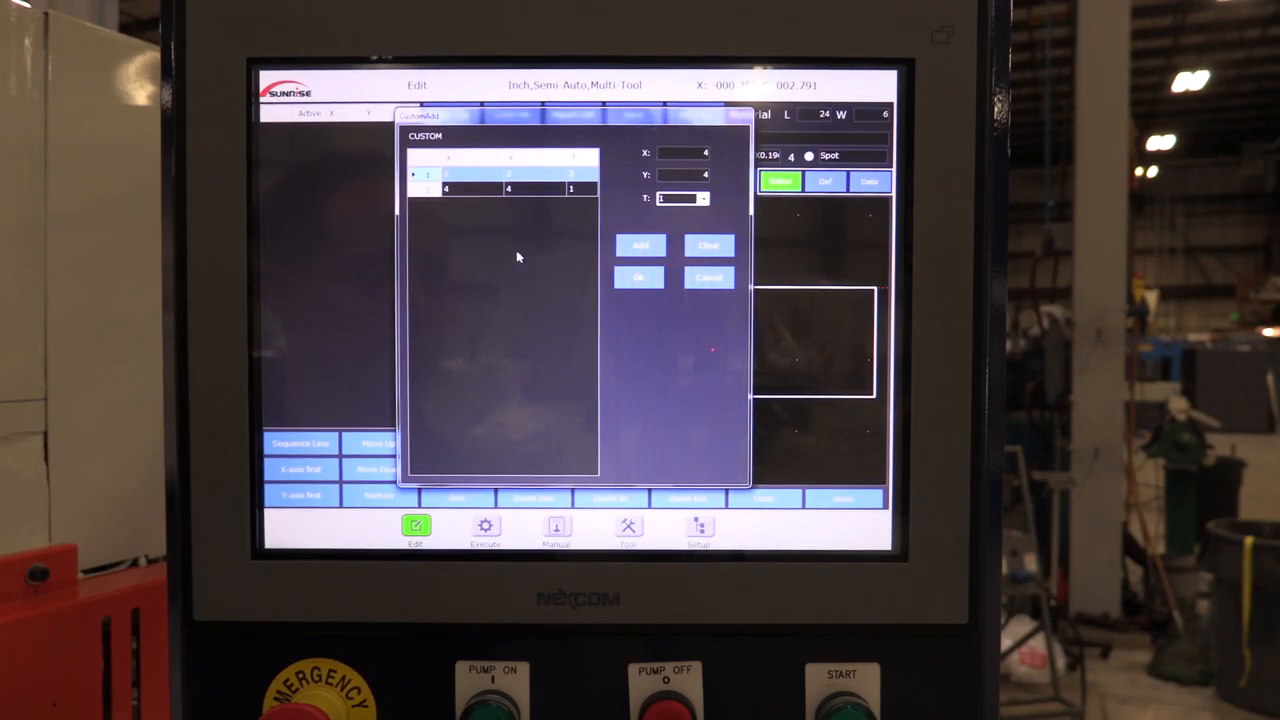
pyautogui.click(639, 277)
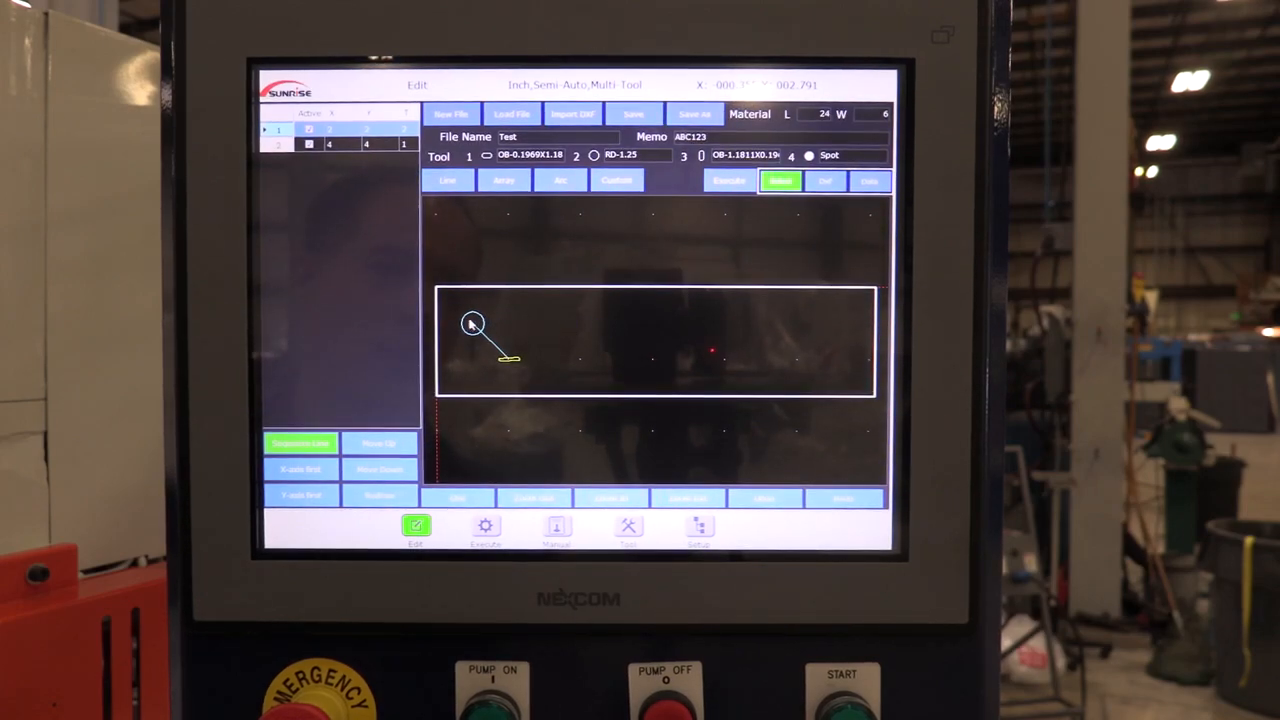
# Remove the custom punches, leaving an empty 24 × 6 sheet.
pyautogui.click(480, 322)
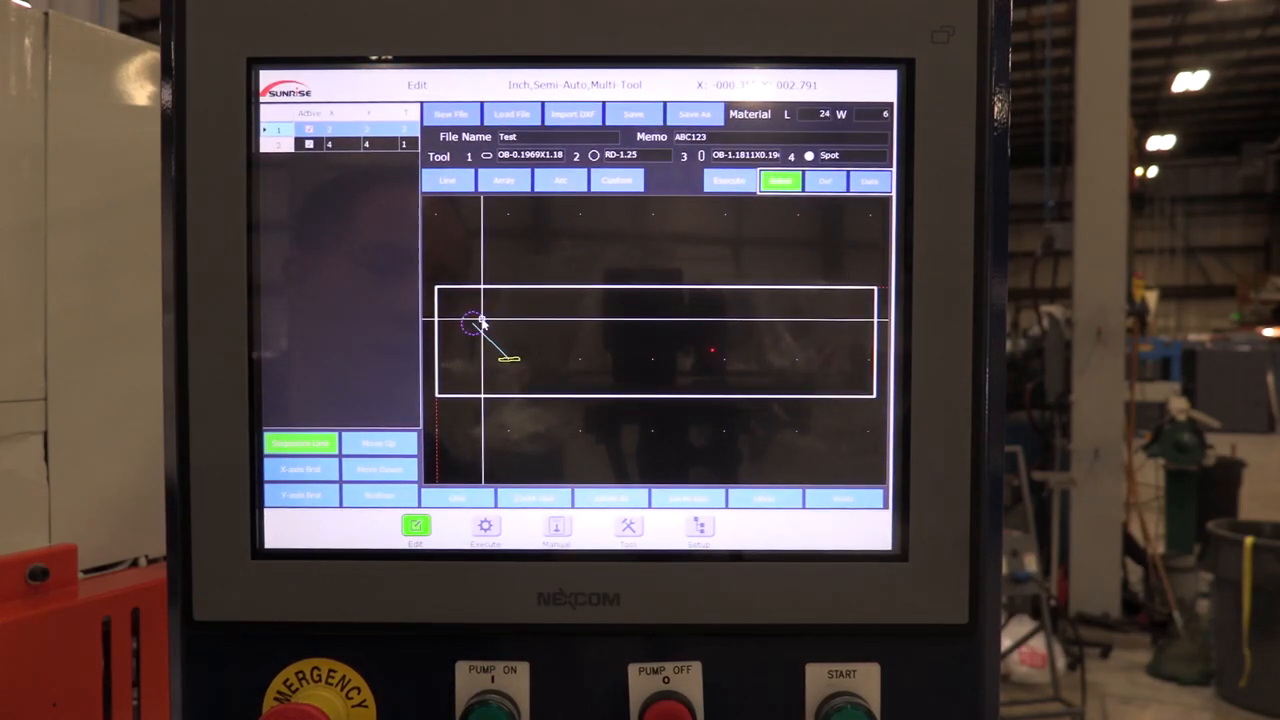
pyautogui.rightClick(480, 325)
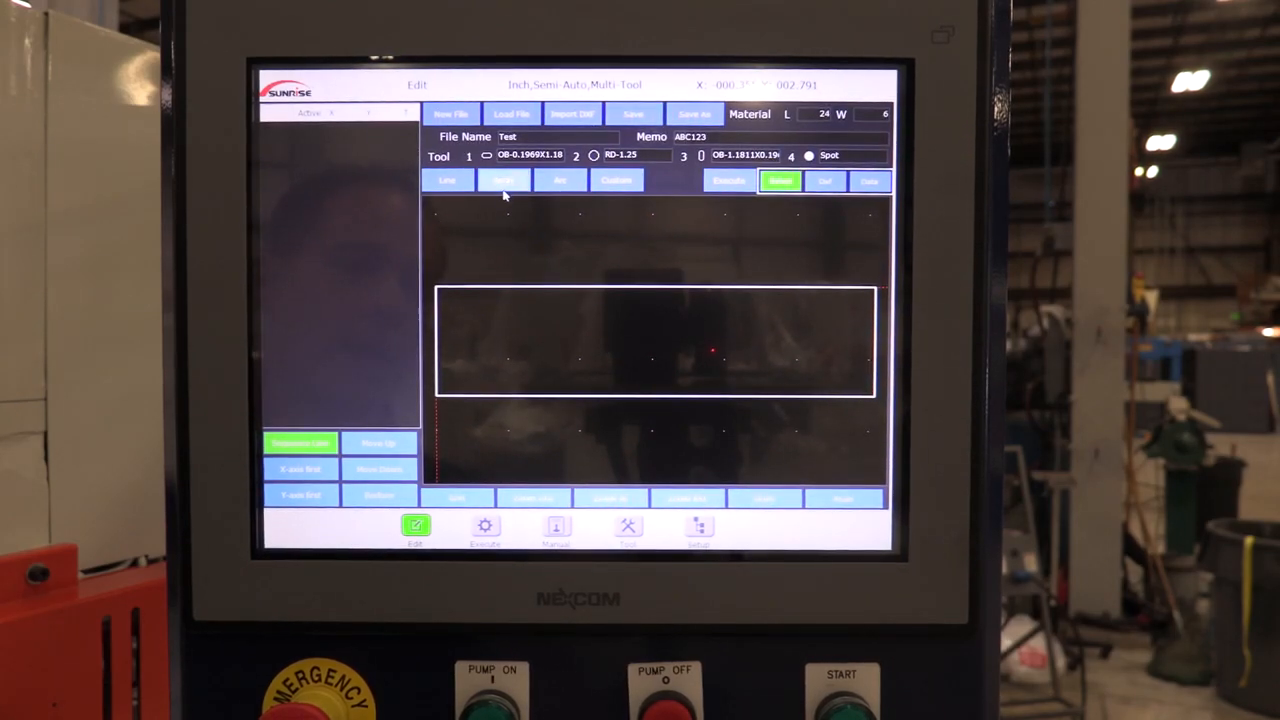
# Punch a 2 × 2 oblong tool-1 array from X 1.5, Y 1.5, spaced 21 by 3.
pyautogui.click(504, 180)
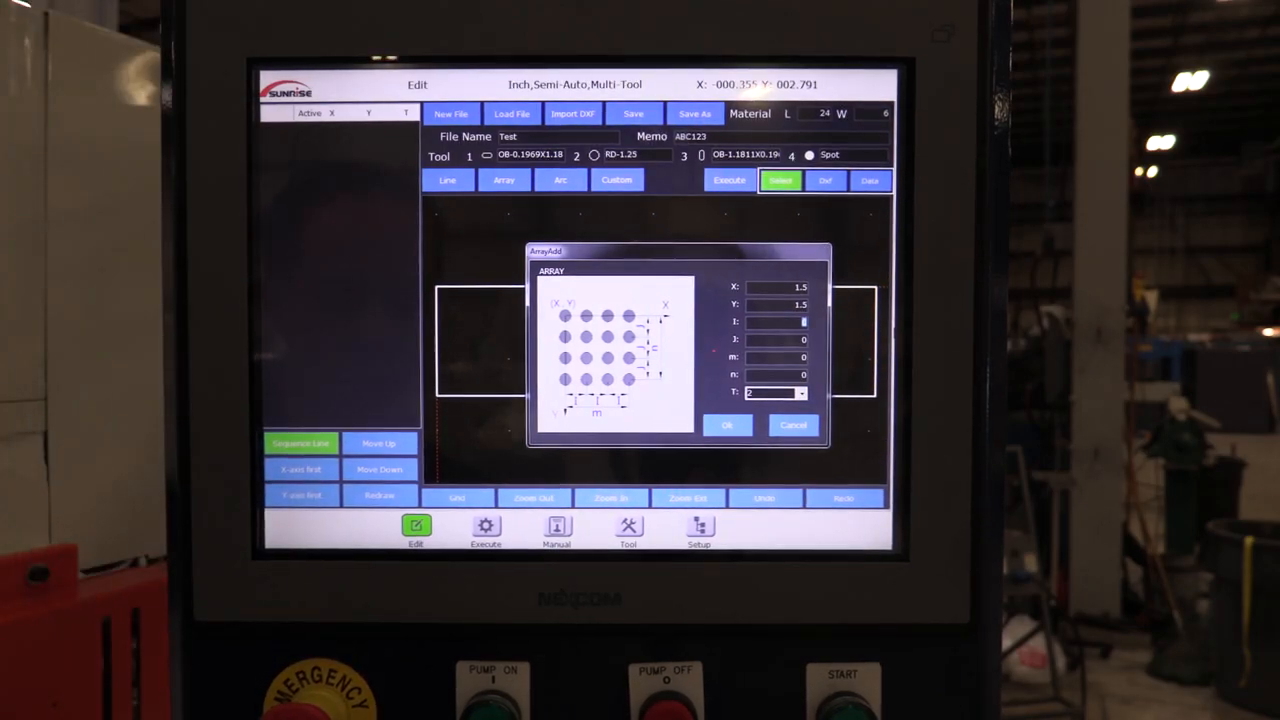
pyautogui.write('21')
pyautogui.click(776, 339)
pyautogui.write('3')
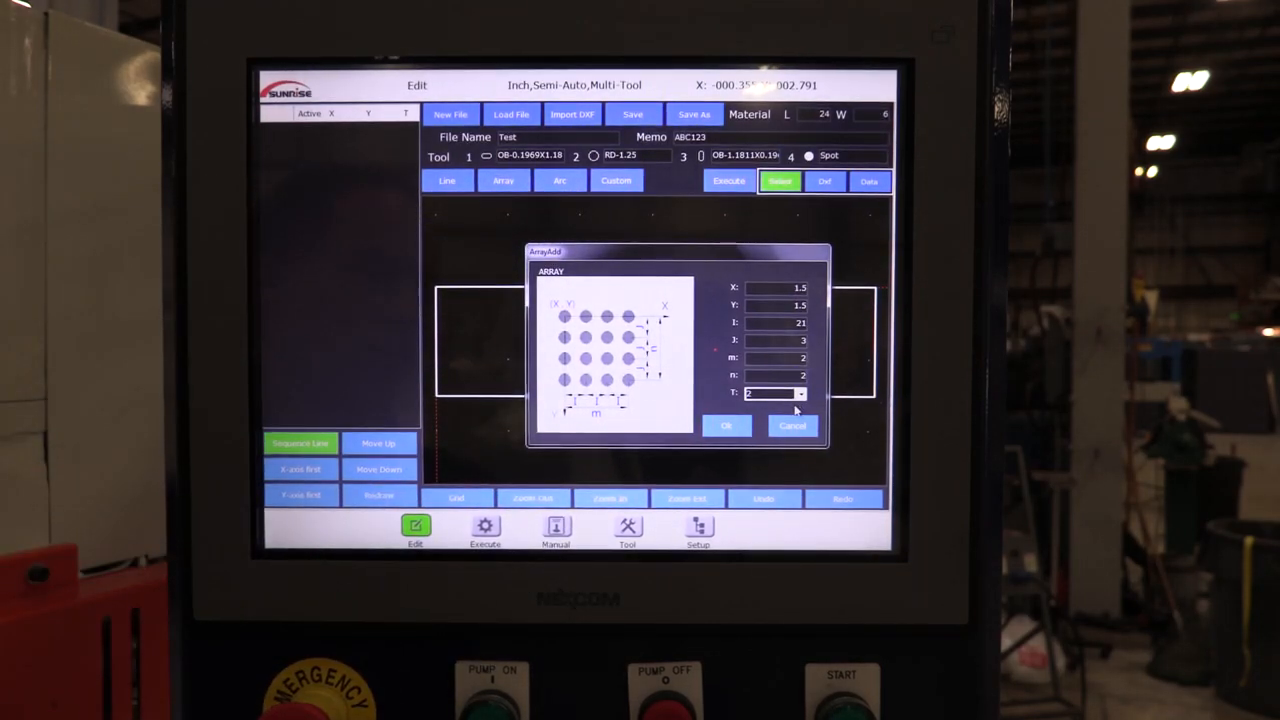
pyautogui.click(800, 393)
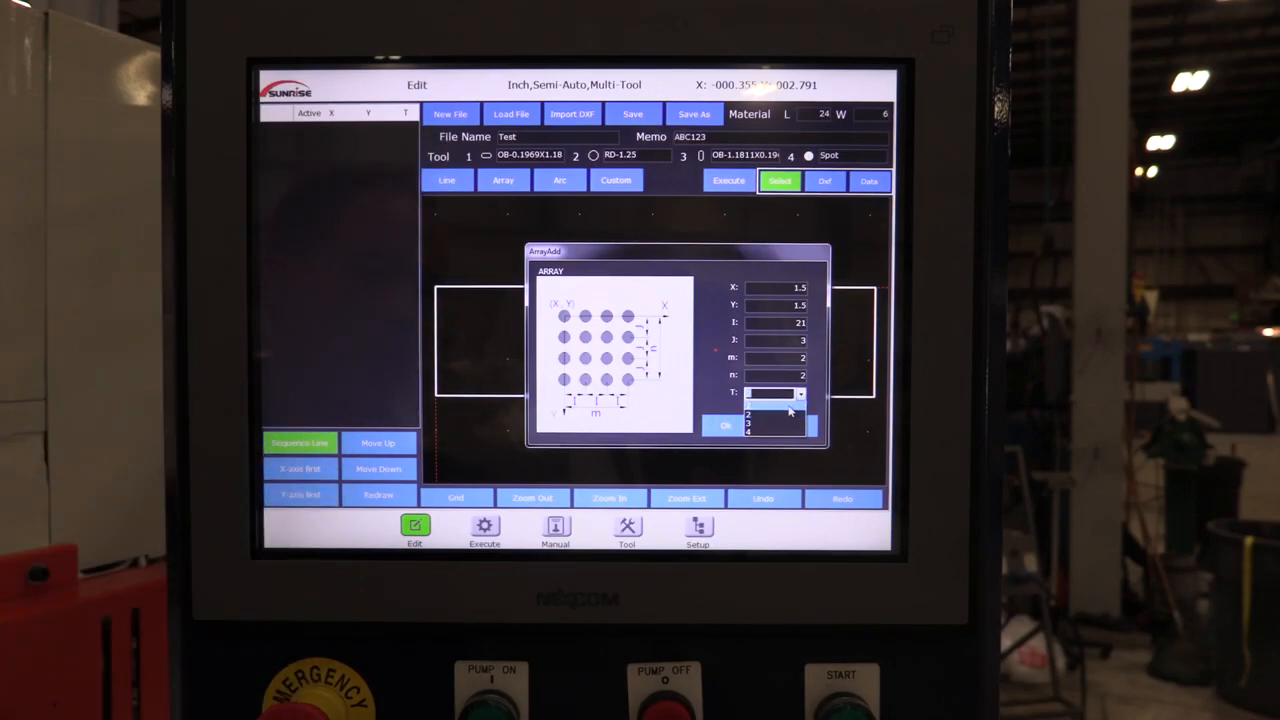
pyautogui.click(725, 425)
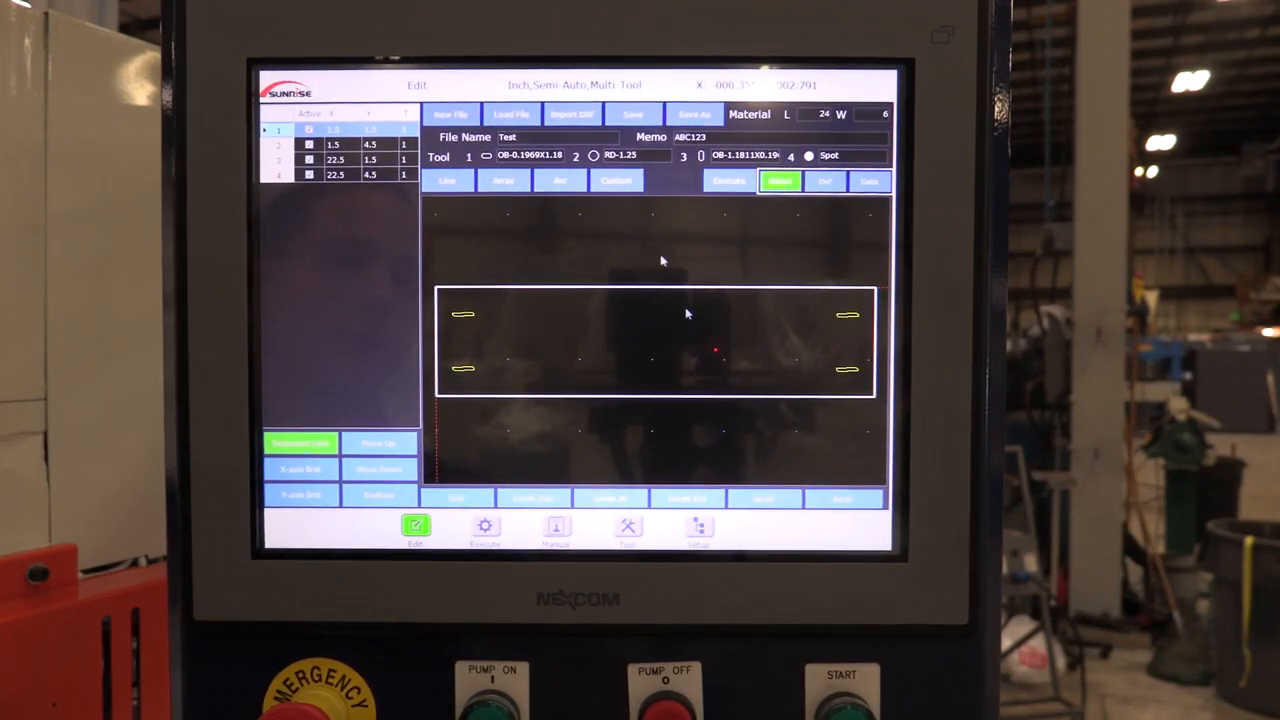
pyautogui.moveTo(535, 180)
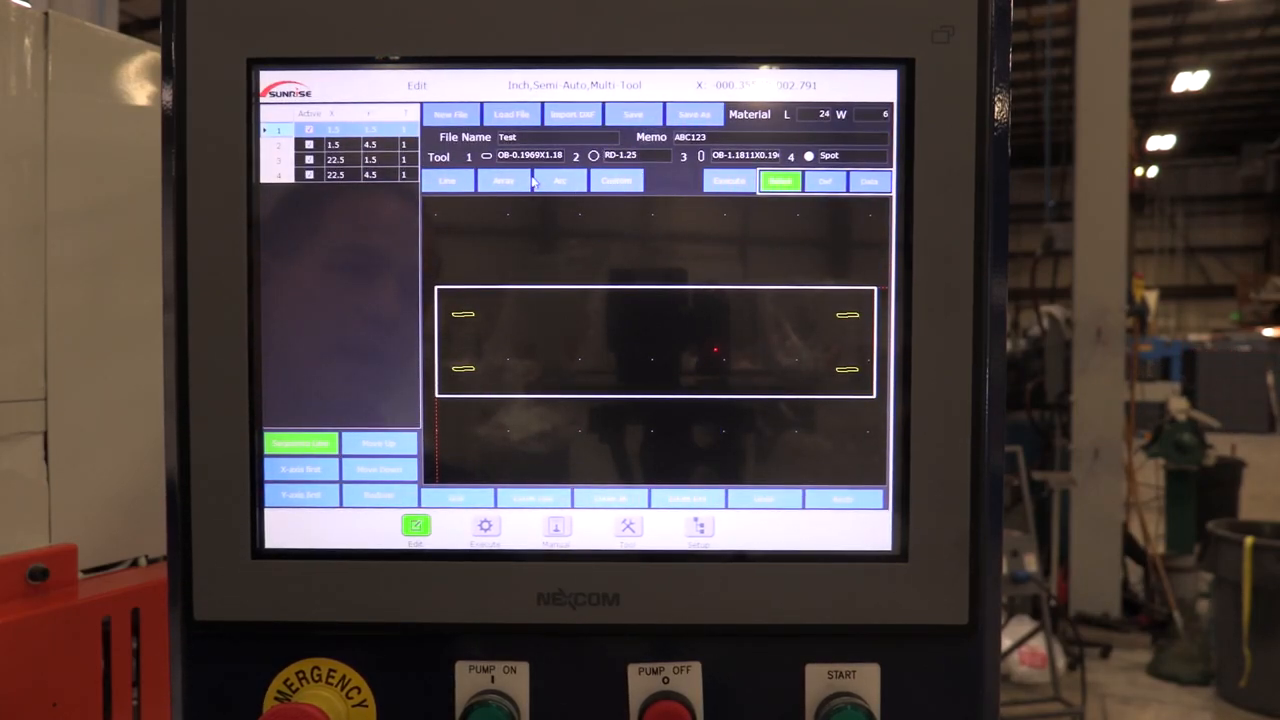
pyautogui.click(447, 181)
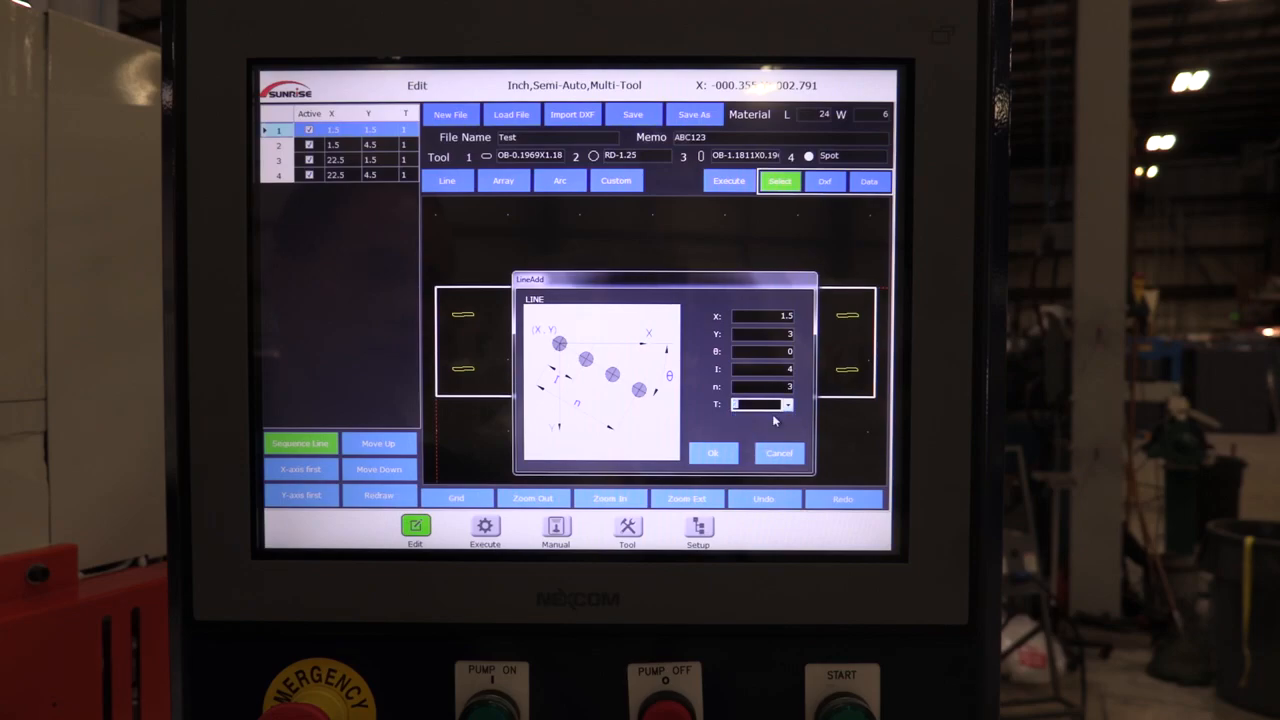
pyautogui.click(713, 453)
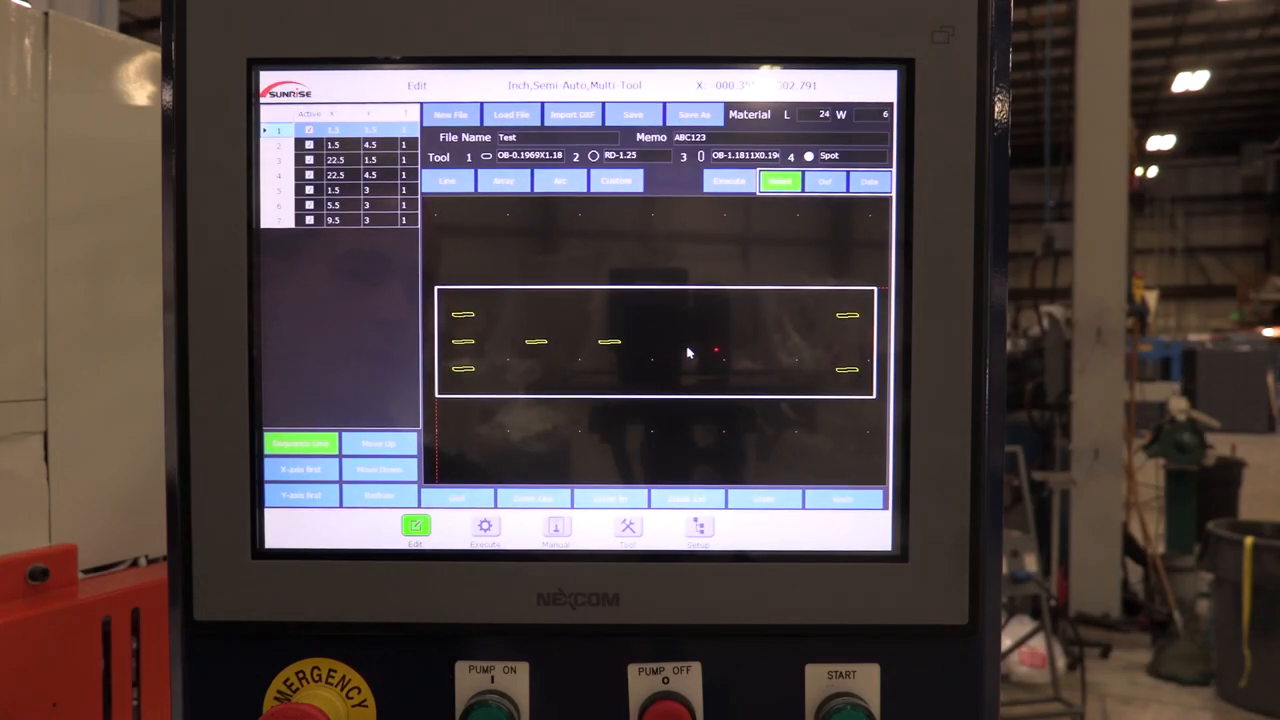
pyautogui.moveTo(547, 348)
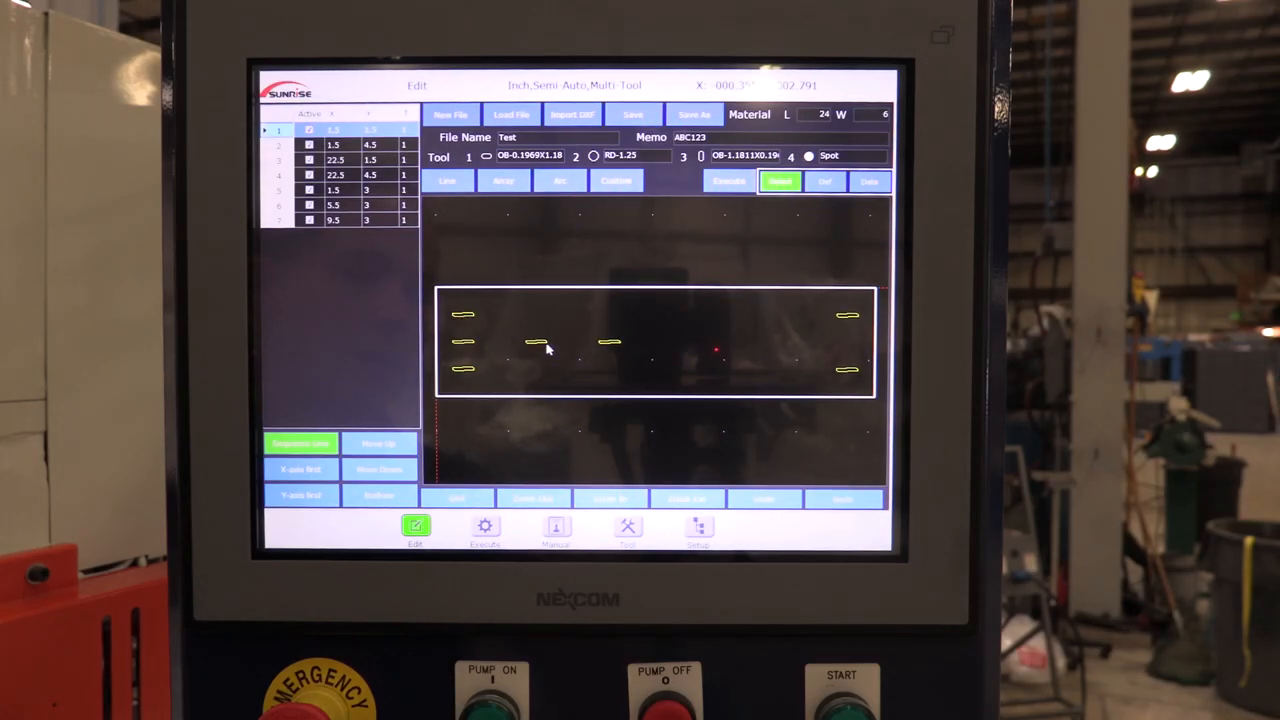
pyautogui.moveTo(610, 390)
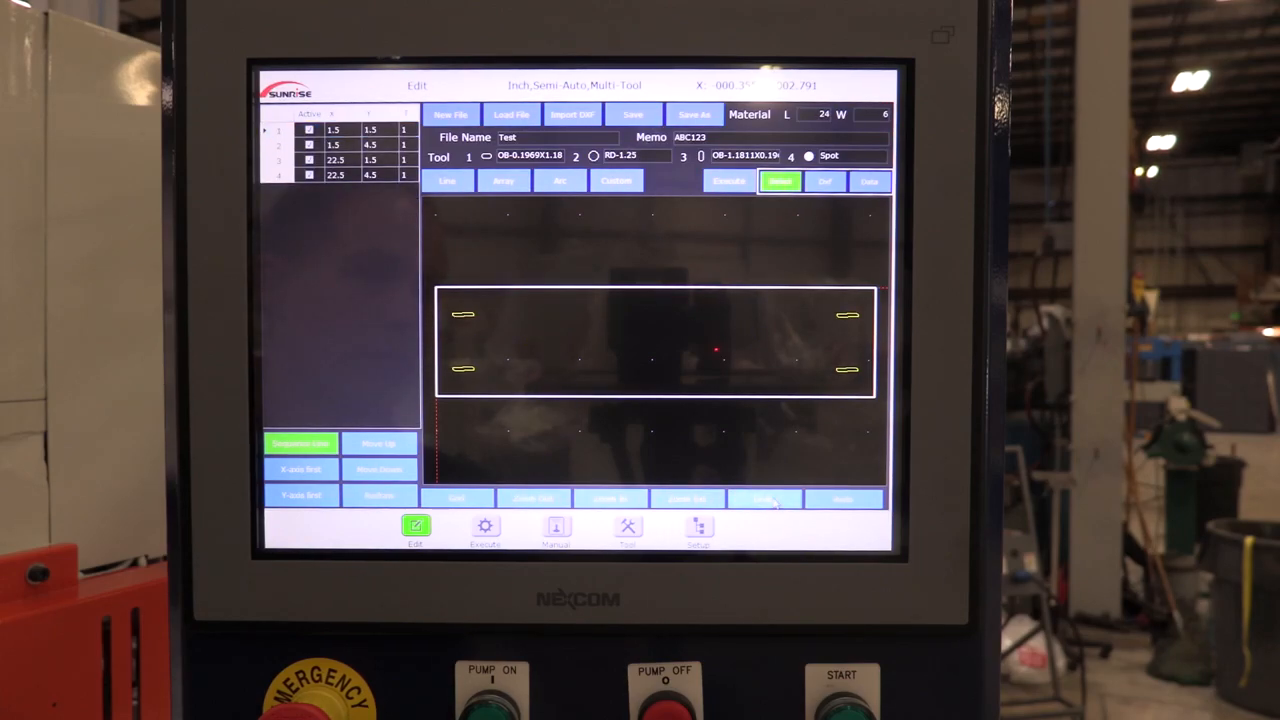
# Switch the three-hole line at Y 3 to round tool 2.
pyautogui.click(446, 181)
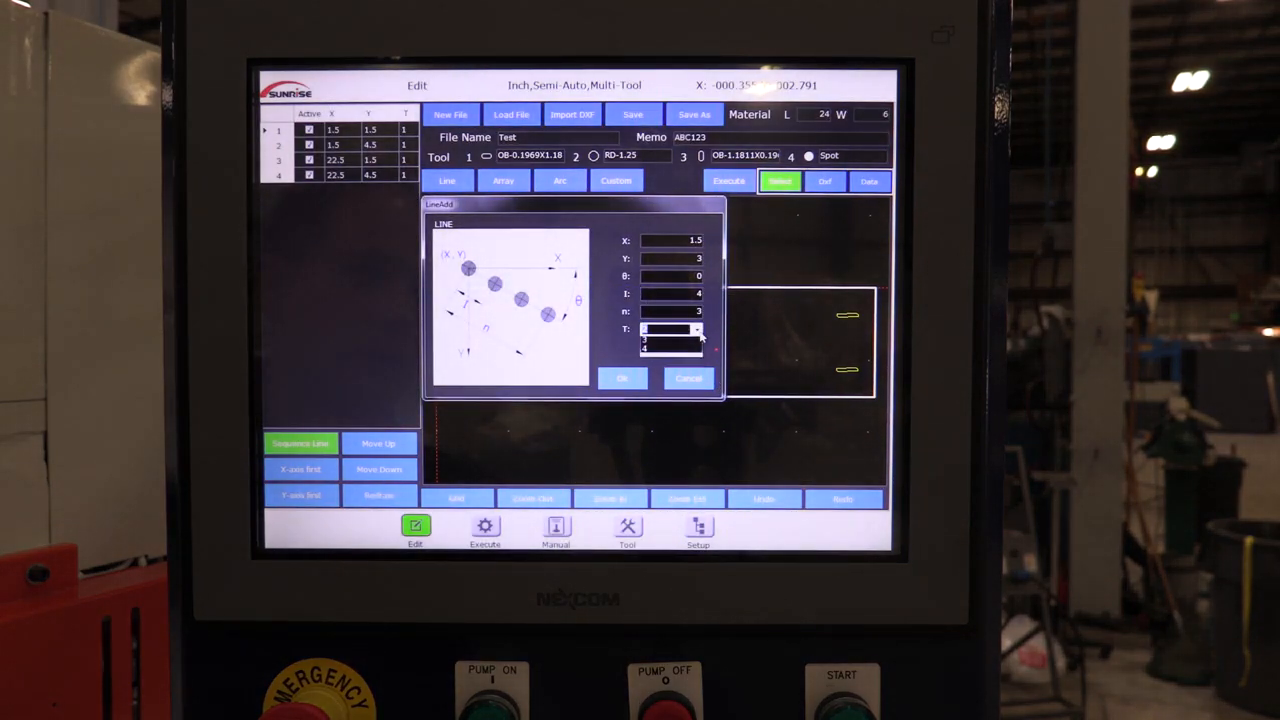
pyautogui.click(697, 330)
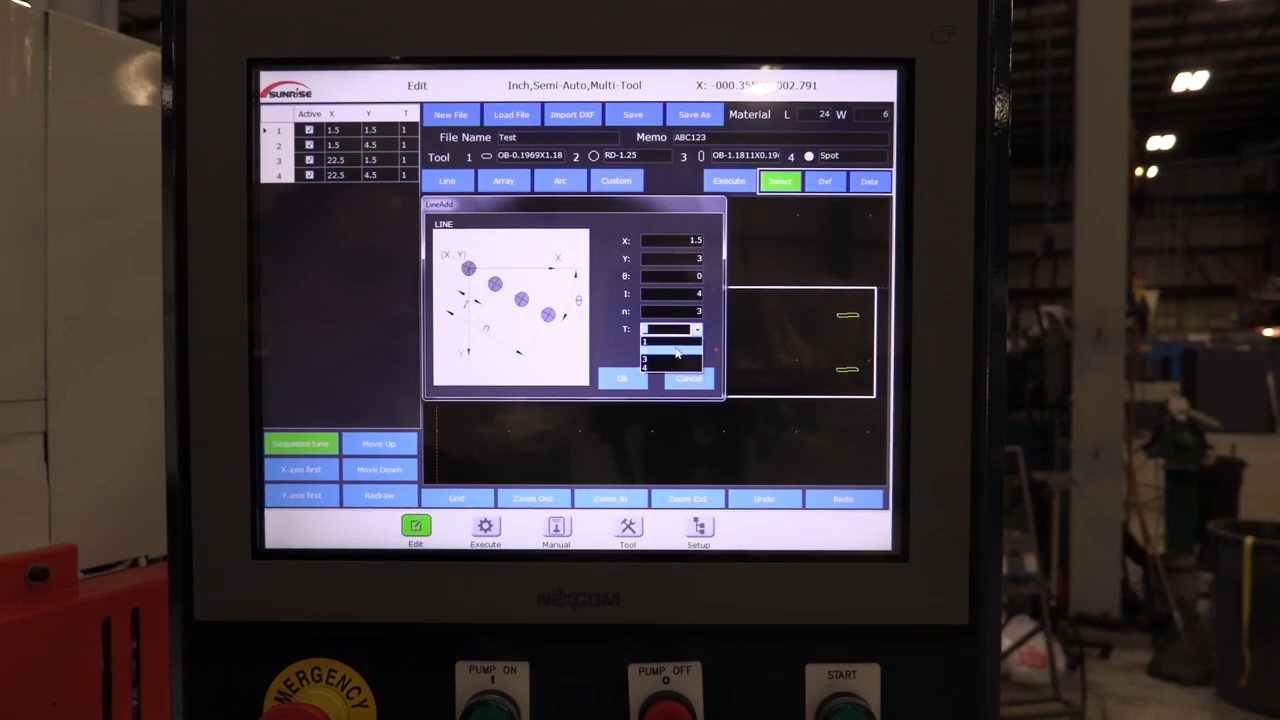
pyautogui.click(621, 378)
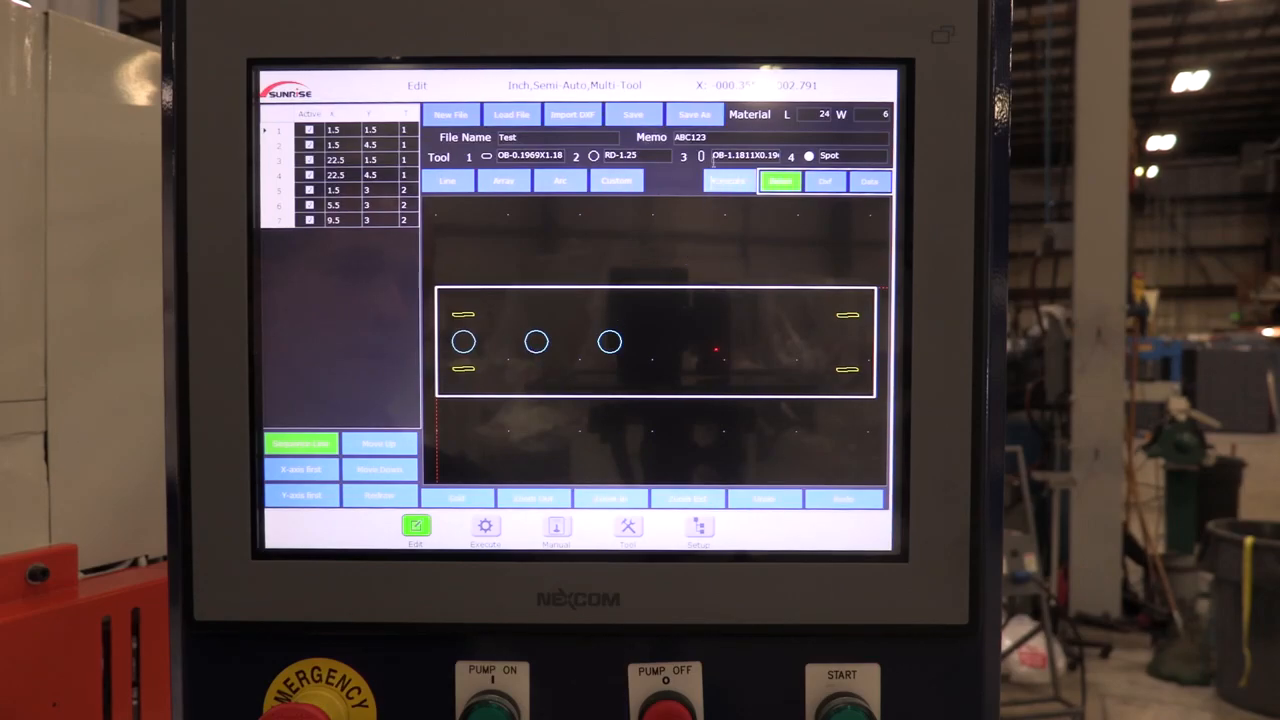
# Overwrite the saved Test file and load it in Execute mode.
pyautogui.click(633, 114)
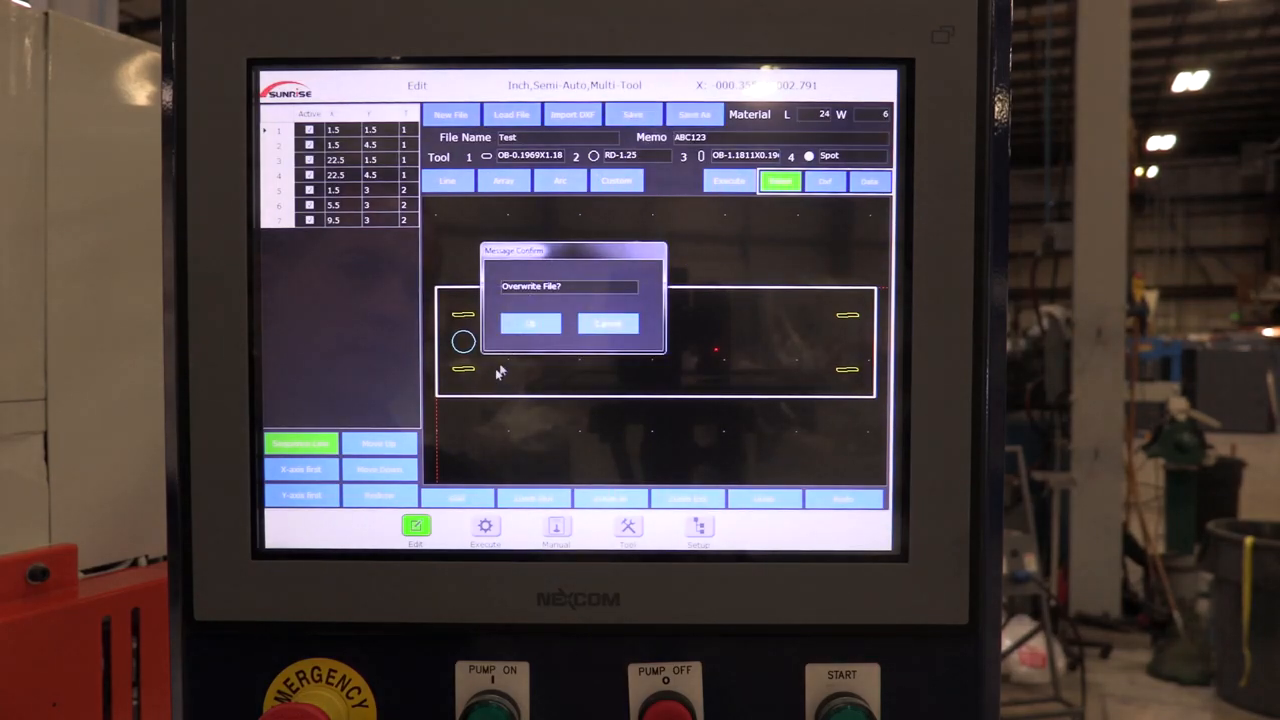
pyautogui.click(530, 324)
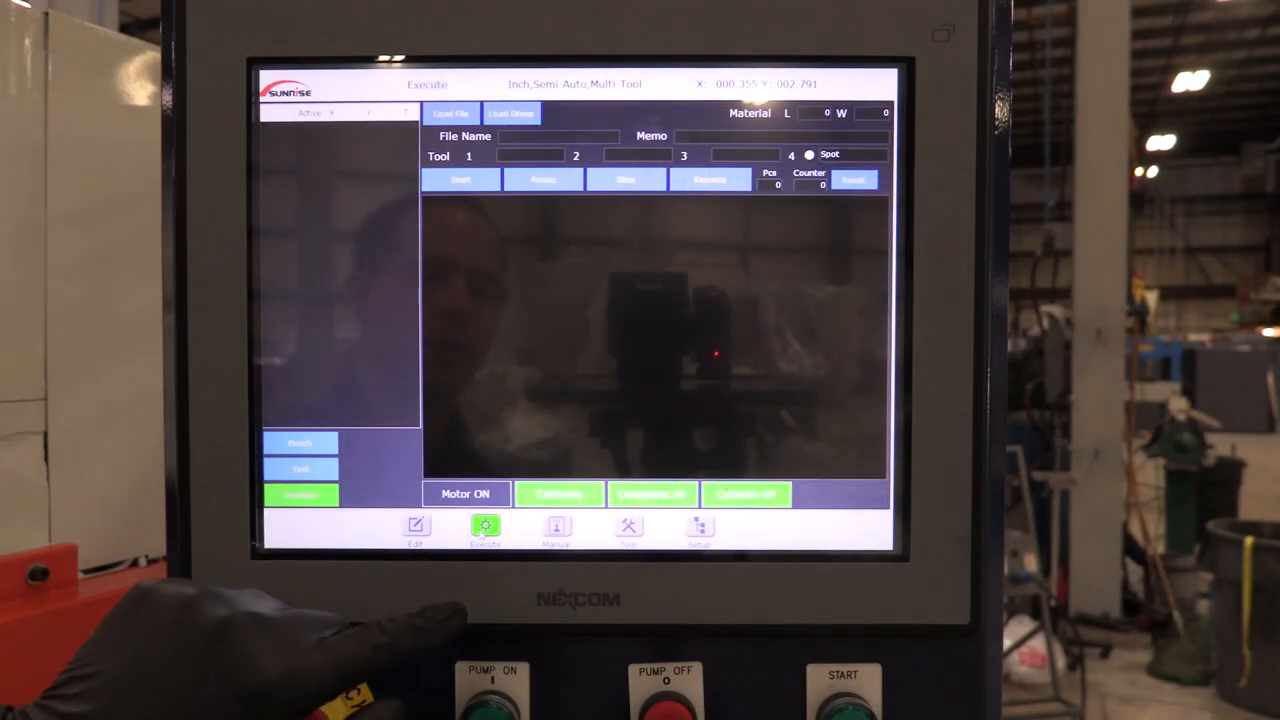
pyautogui.click(450, 113)
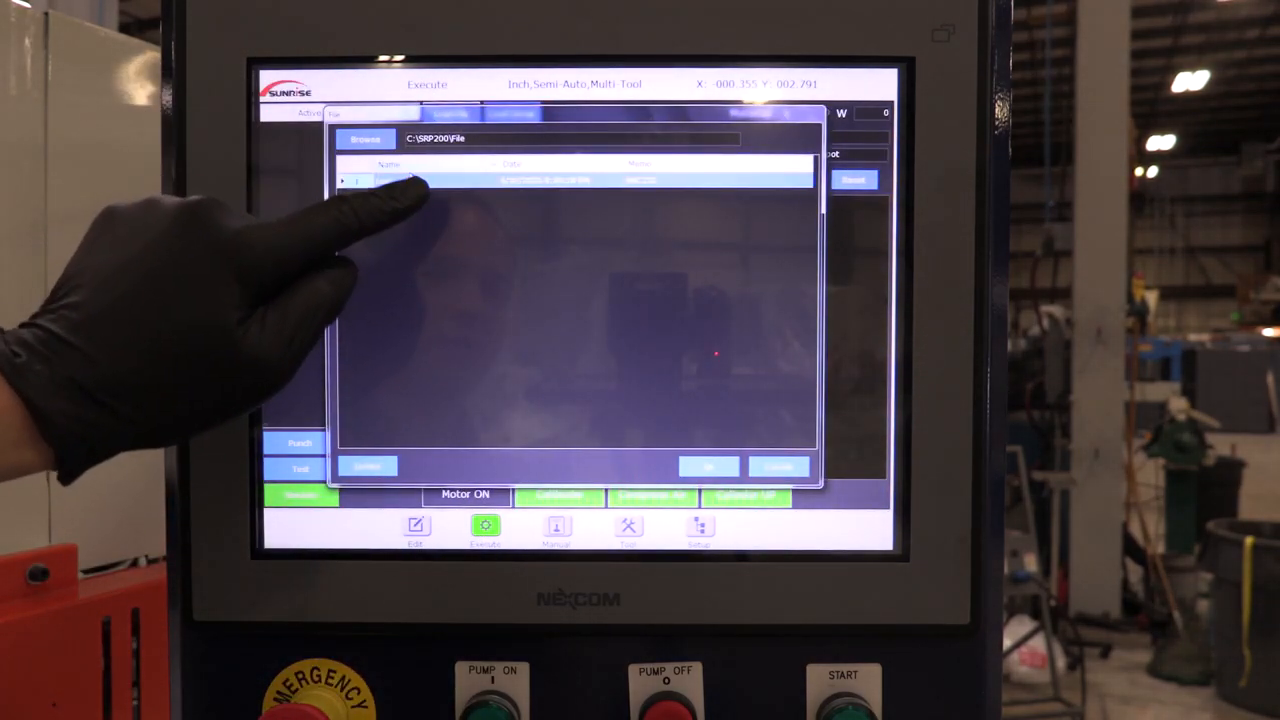
pyautogui.click(366, 138)
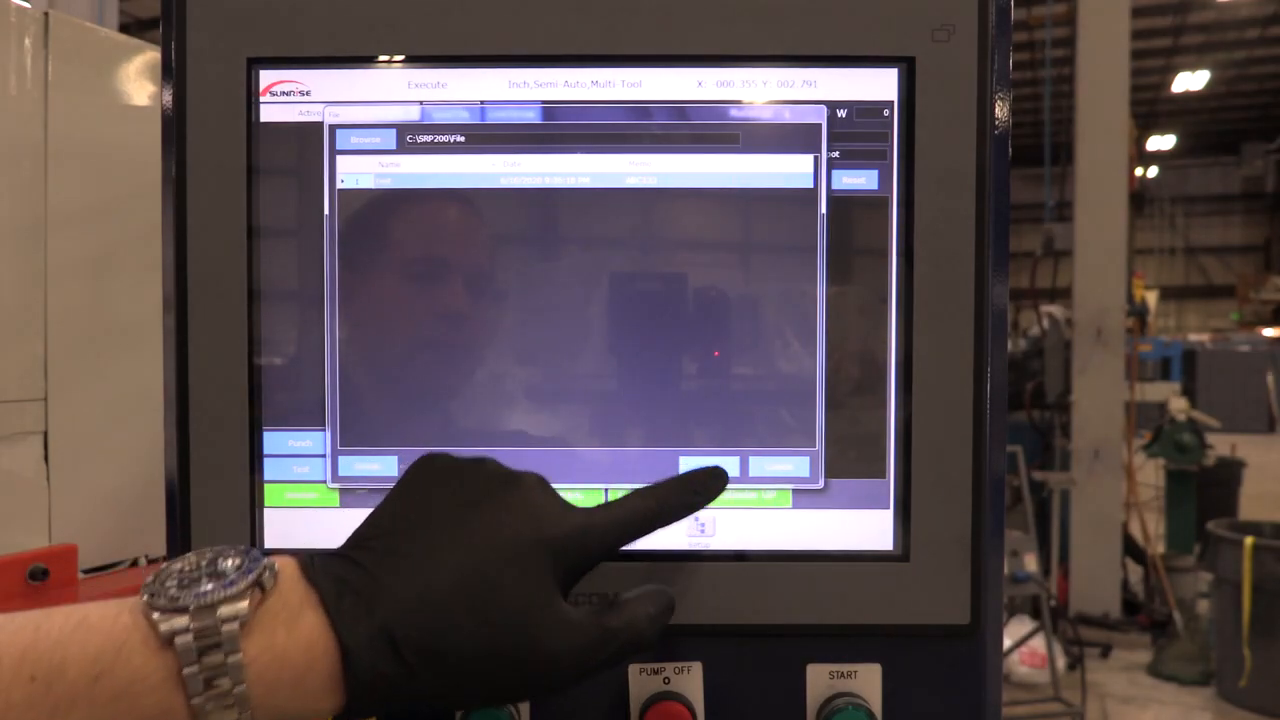
pyautogui.click(708, 467)
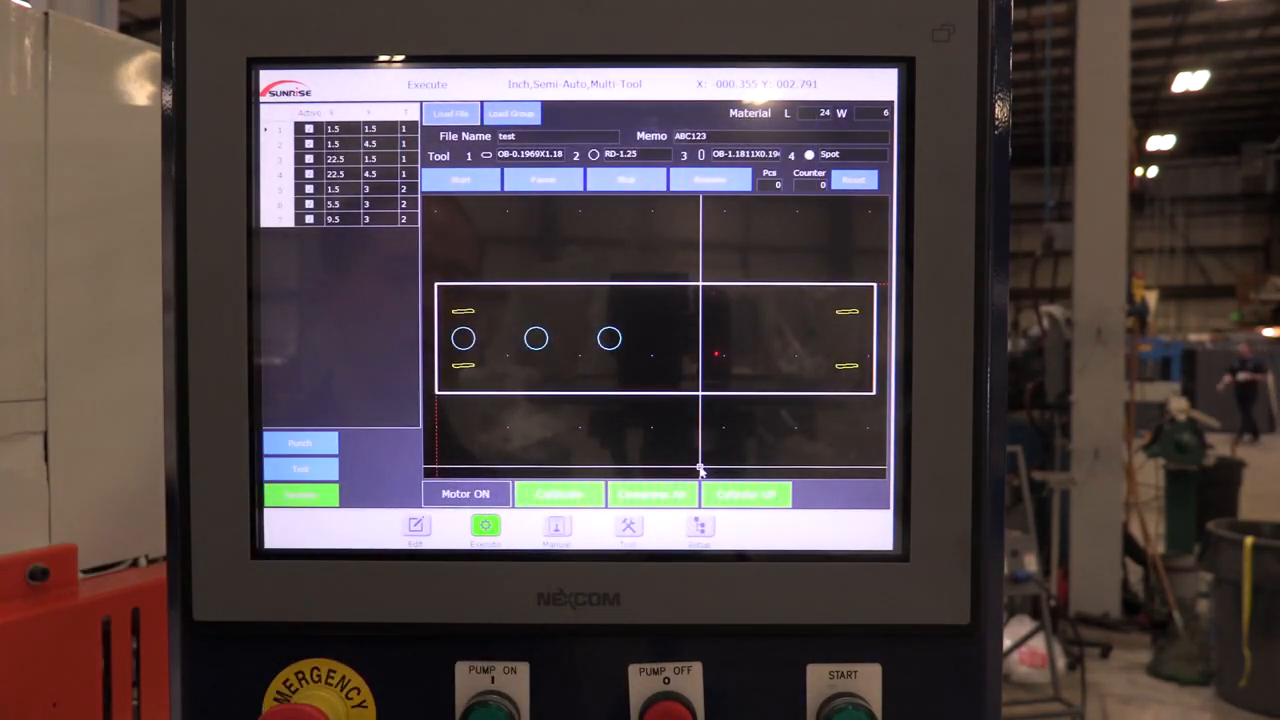